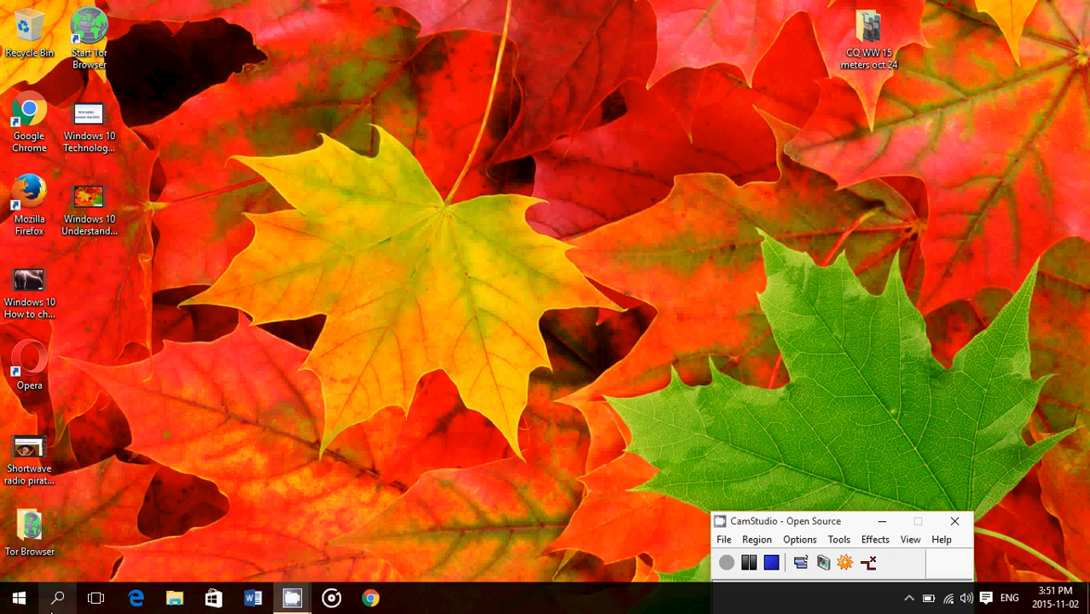
Step: Launch Sticky Notes via Windows search 'sticky' and write 'Buy bread today' in the new note
{"action": "left_click", "coordinate": [58, 597]}
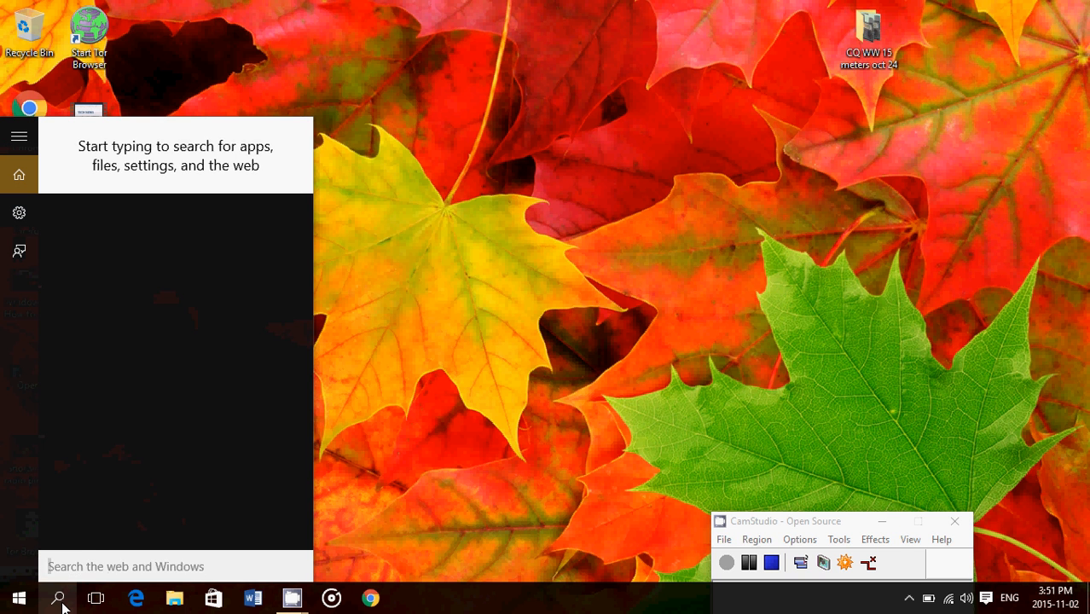
{"action": "type", "text": "sticky"}
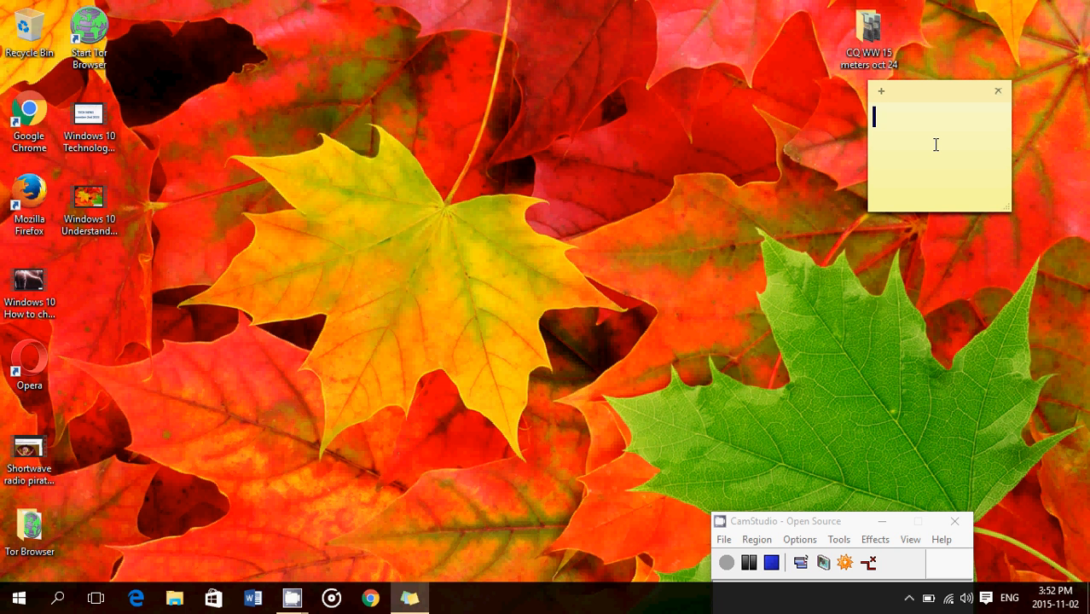
{"action": "type", "text": "Buy"}
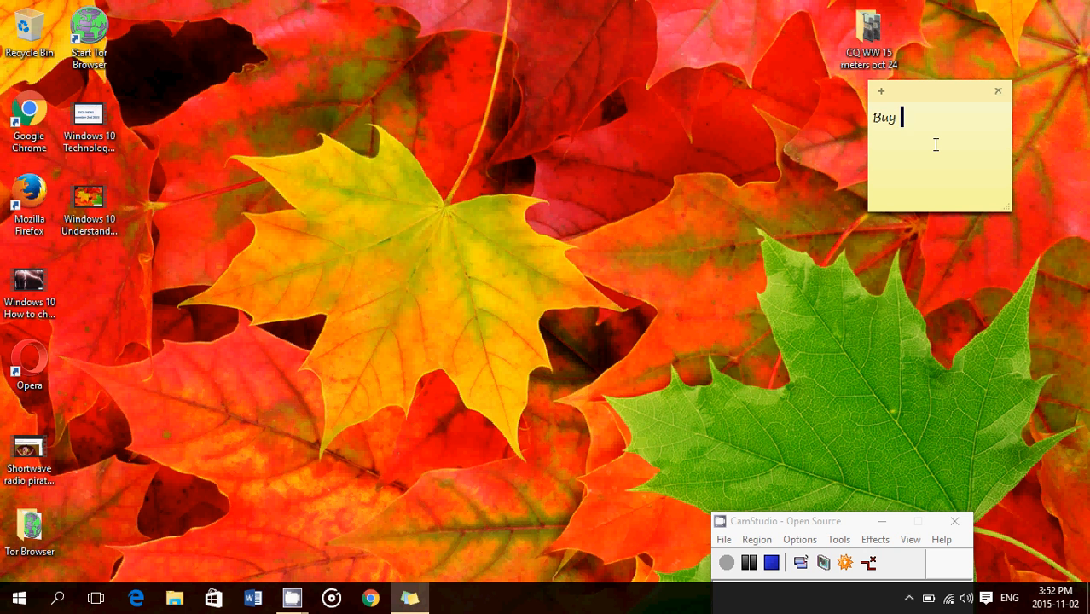
{"action": "type", "text": "bread today"}
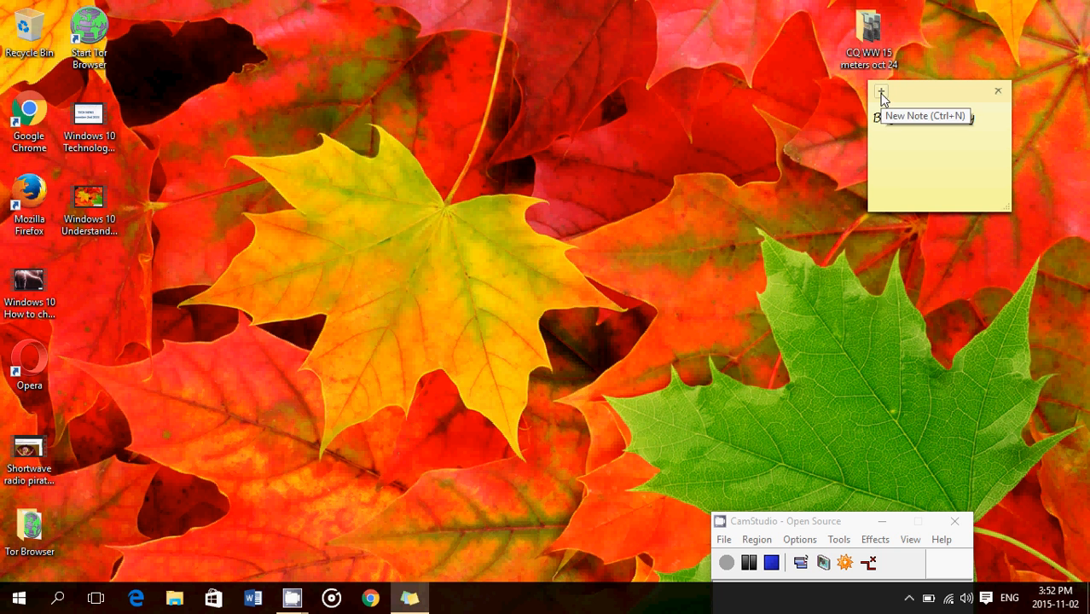
Step: Create a second note reading 'Dont forget to turn off the lights'
{"action": "left_click", "coordinate": [880, 92]}
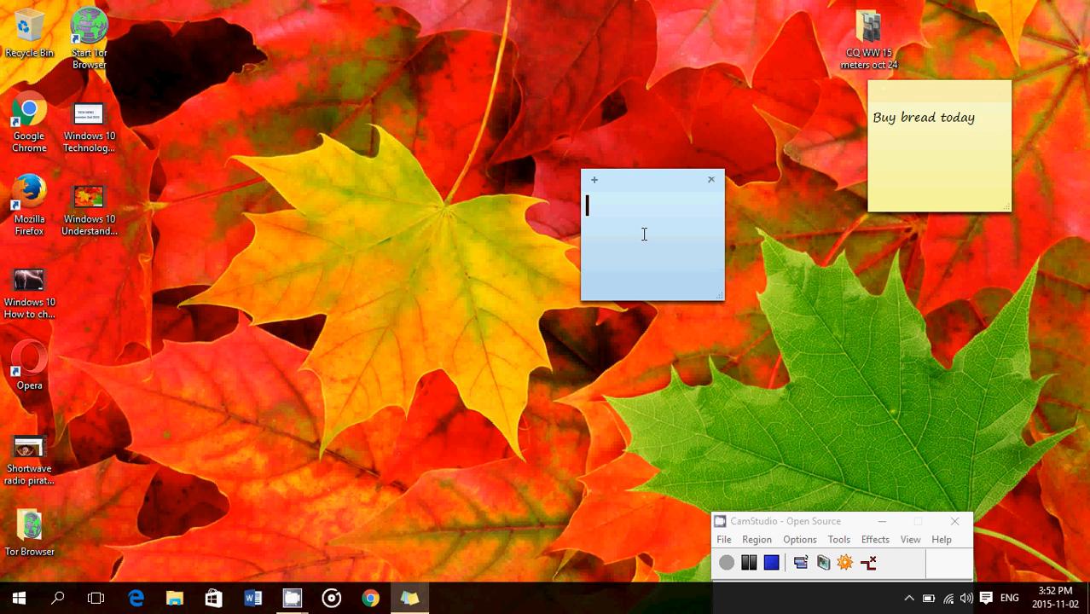
{"action": "type", "text": "Dont forg"}
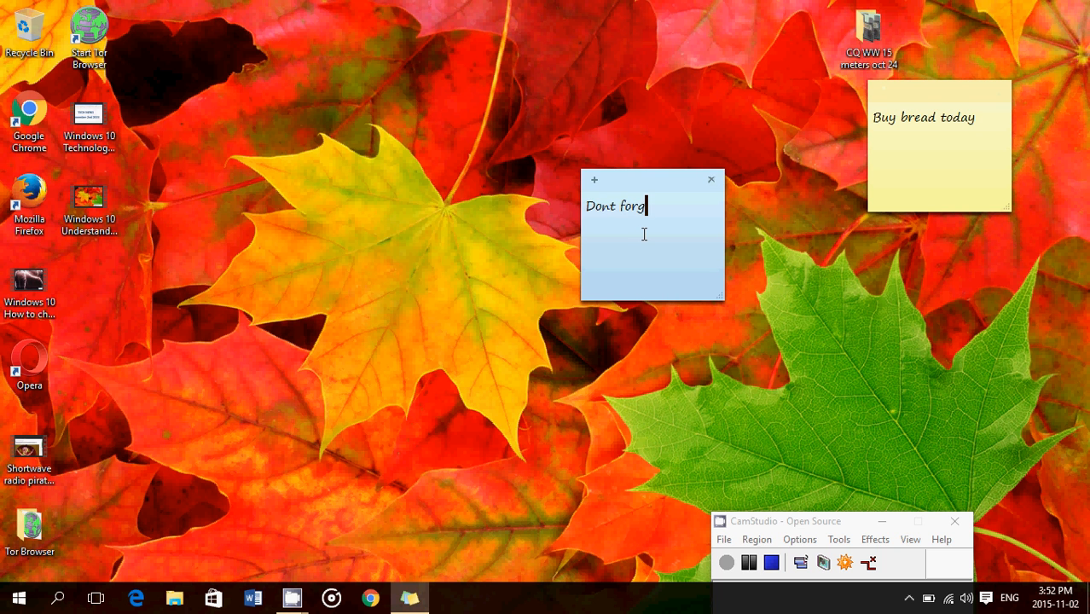
{"action": "type", "text": "et to turn off the"}
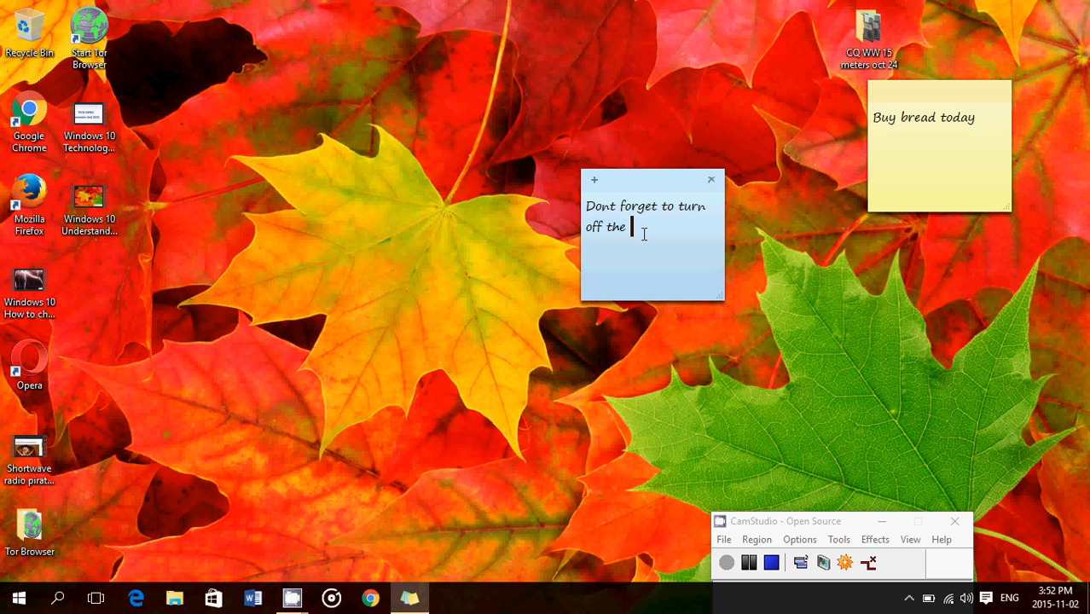
{"action": "type", "text": "lights"}
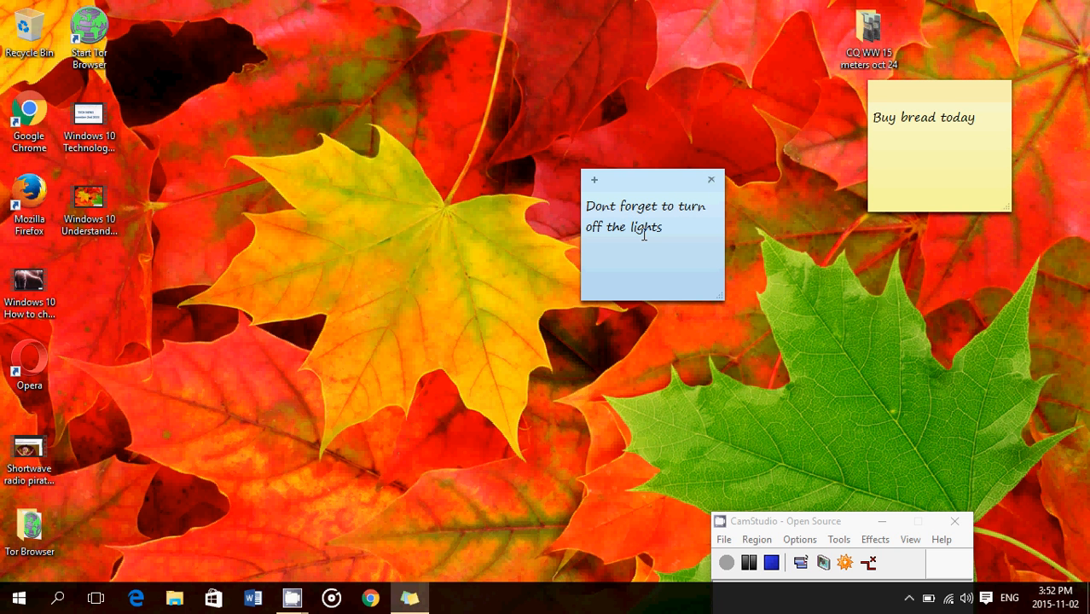
{"action": "left_click", "coordinate": [645, 227]}
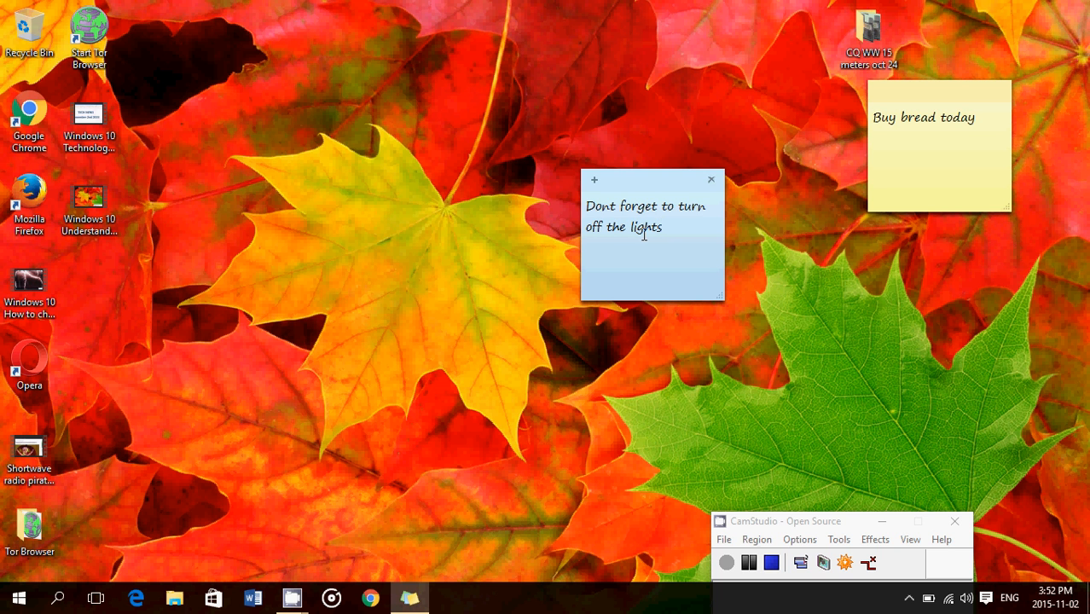
{"action": "left_click", "coordinate": [648, 227]}
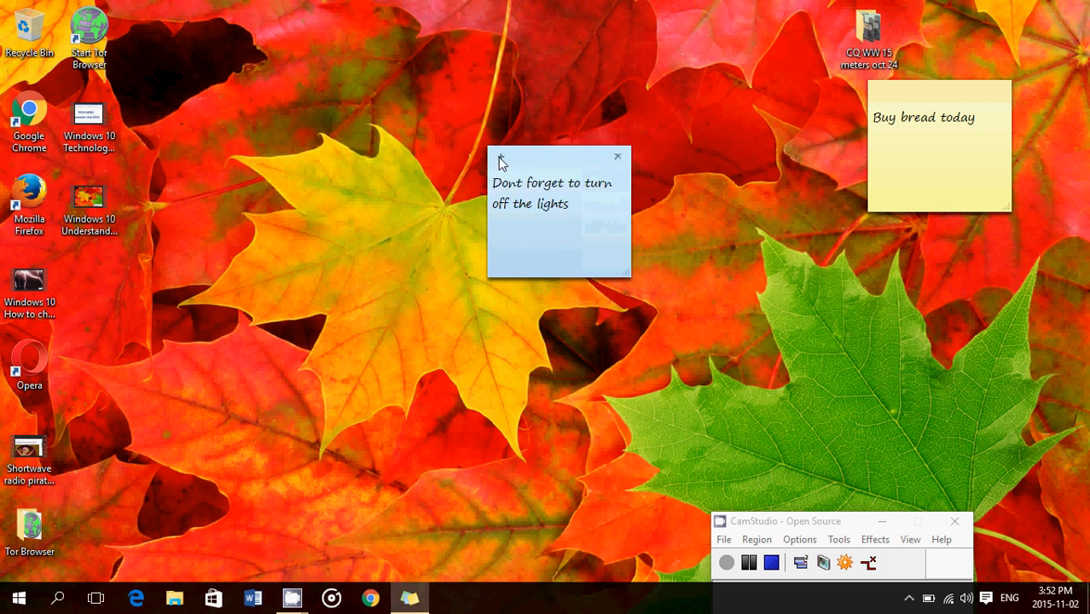
Step: Move the blue lights note to the desktop's left side and enlarge it to a medium size
{"action": "left_click_drag", "start_coordinate": [560, 157], "coordinate": [283, 139]}
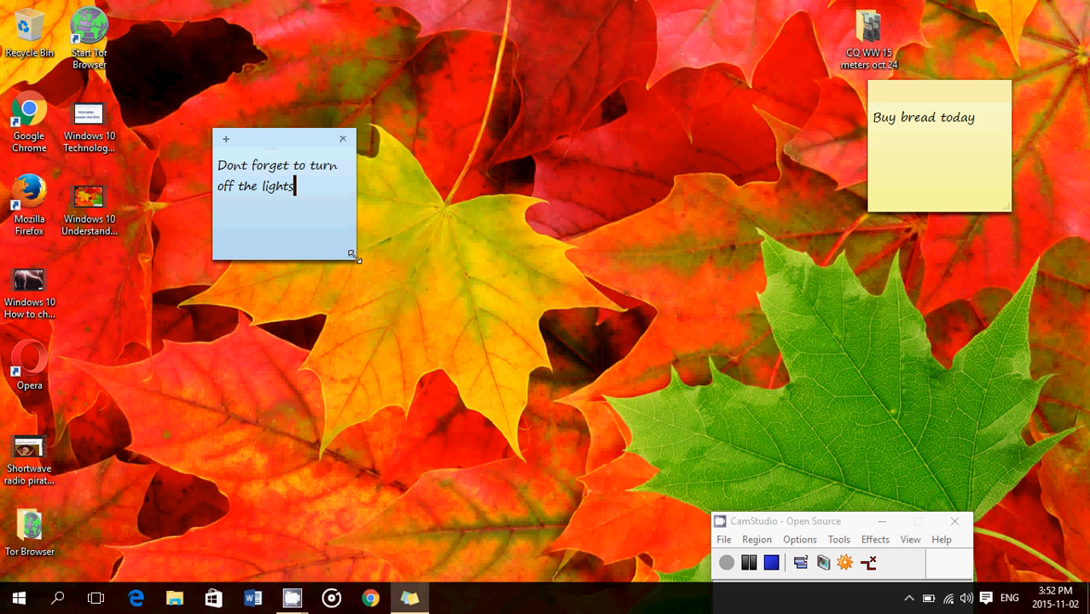
{"action": "left_click_drag", "start_coordinate": [355, 254], "coordinate": [589, 453]}
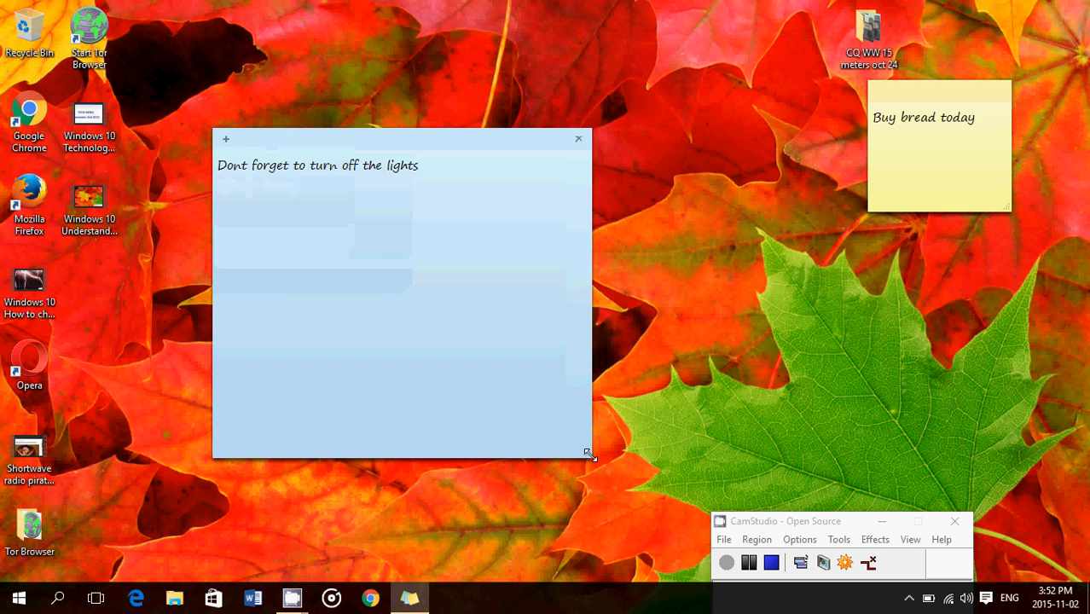
{"action": "left_click_drag", "start_coordinate": [588, 454], "coordinate": [505, 410]}
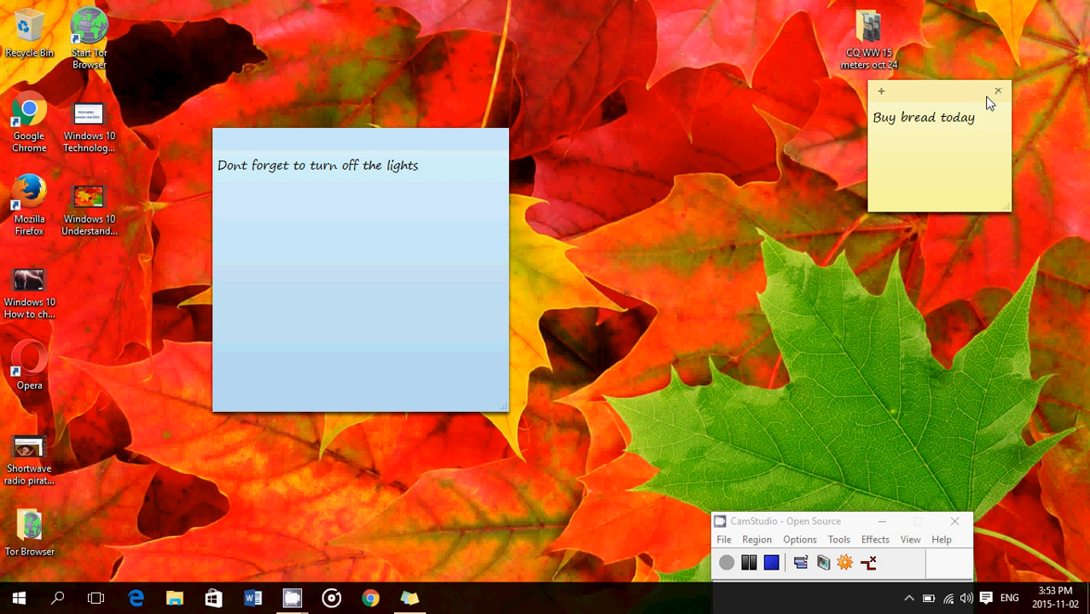
Step: Delete the yellow bread note and the blue lights note, confirming each Delete Note prompt
{"action": "left_click", "coordinate": [998, 89]}
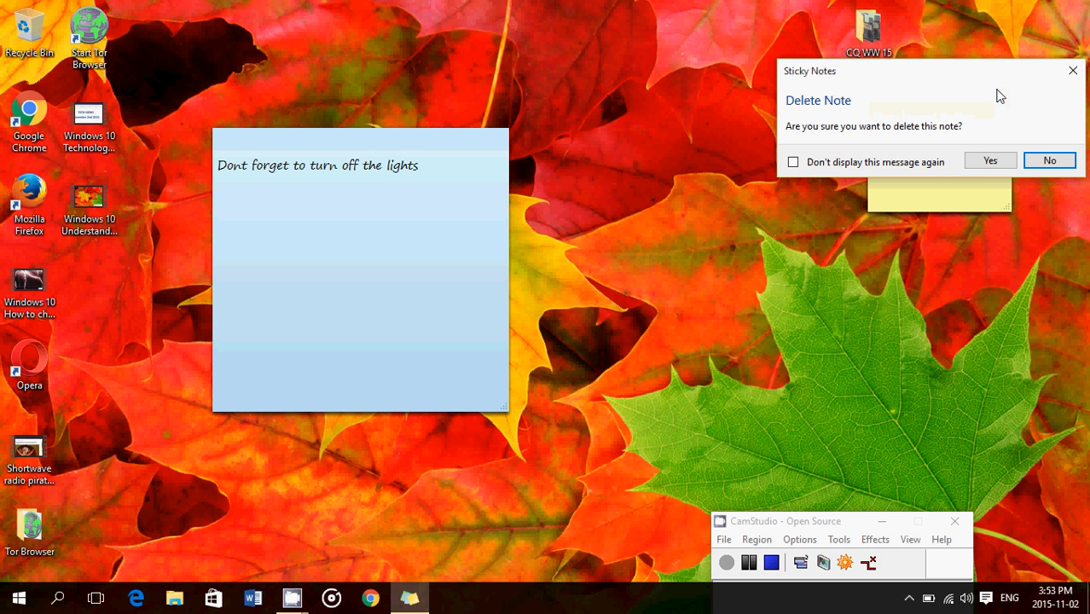
{"action": "mouse_move", "coordinate": [1037, 140]}
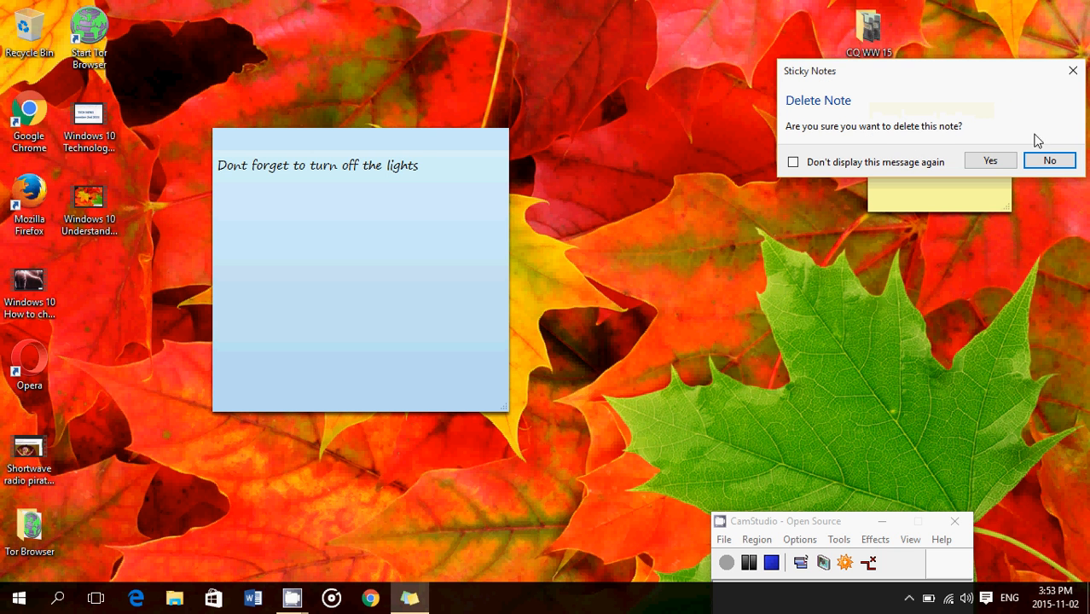
{"action": "left_click", "coordinate": [1051, 160]}
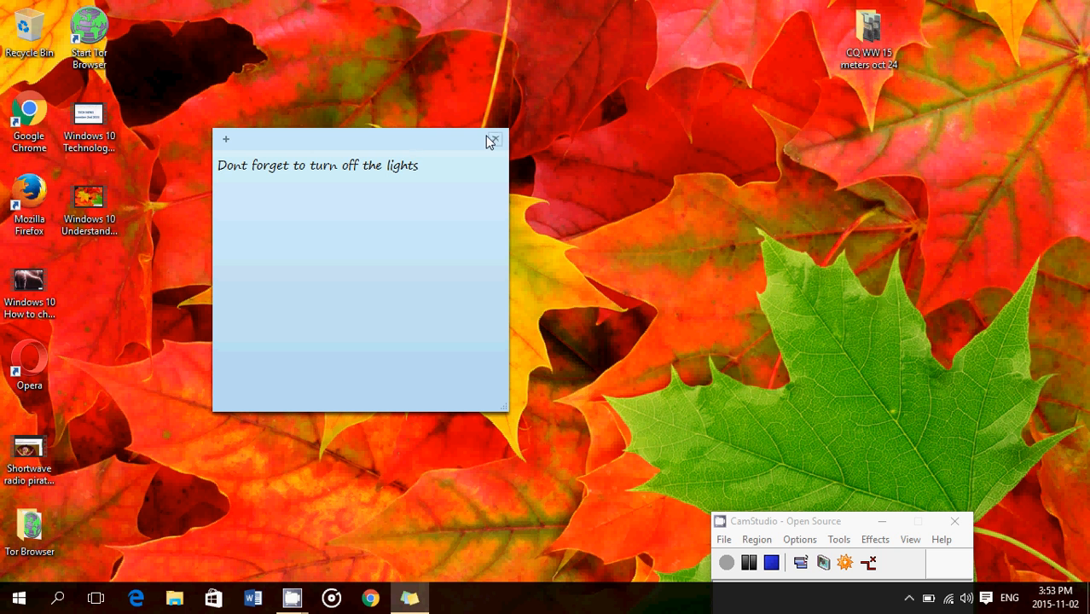
{"action": "left_click", "coordinate": [495, 140]}
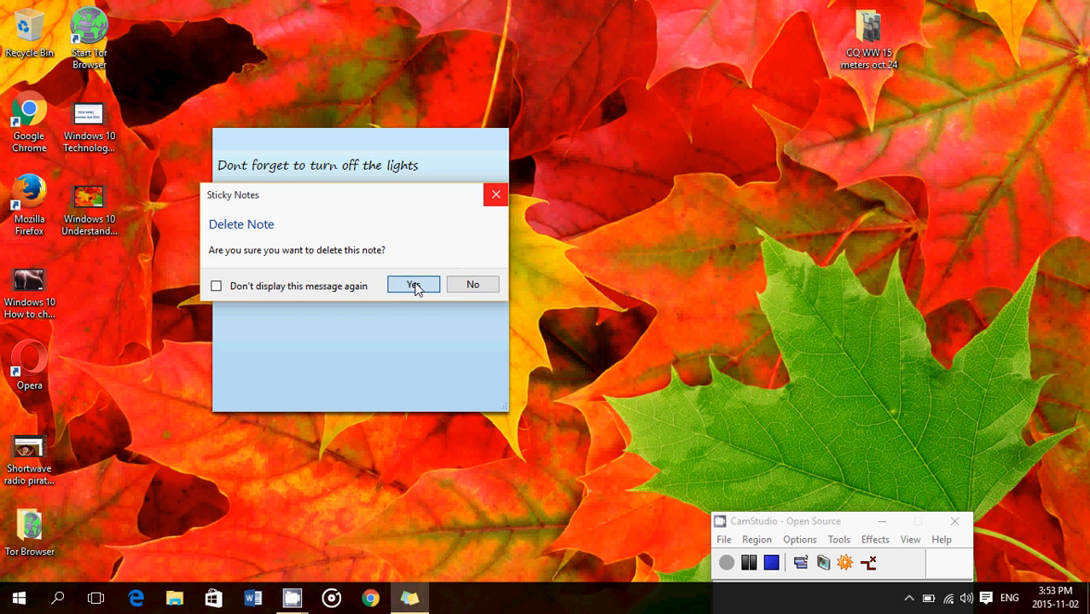
{"action": "left_click", "coordinate": [413, 283]}
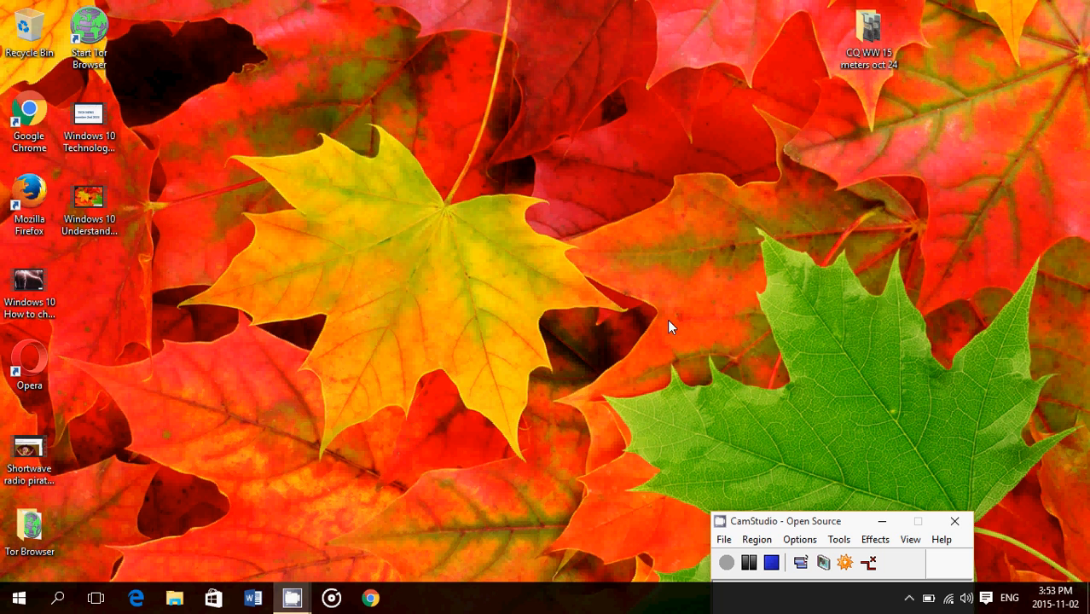
{"action": "mouse_move", "coordinate": [754, 539]}
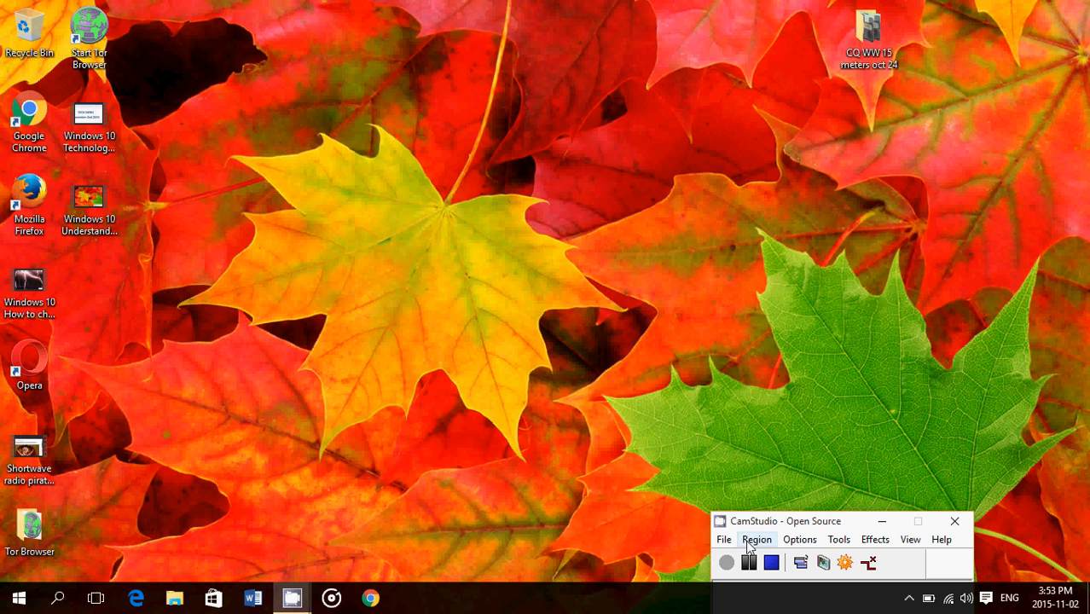